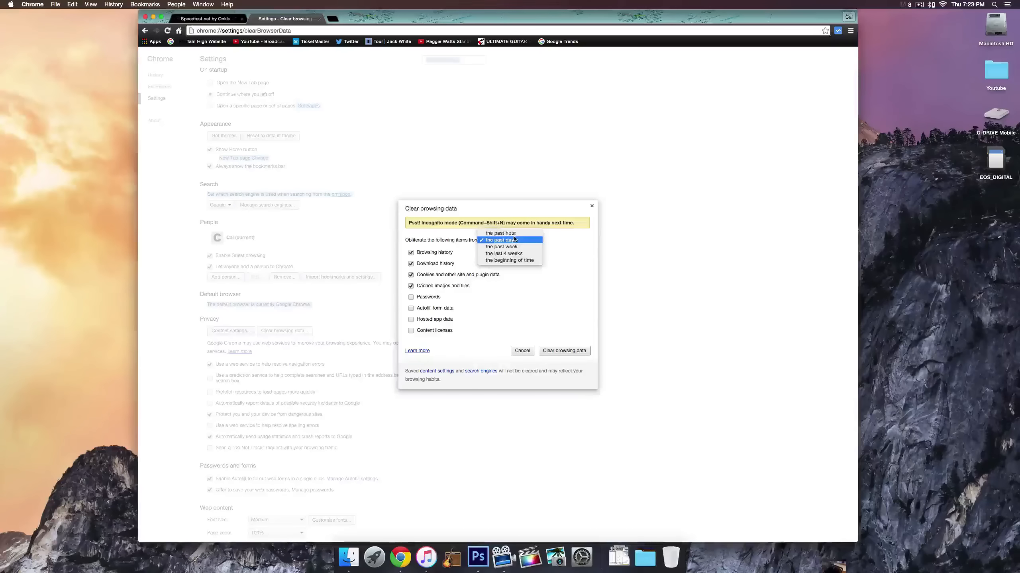
- Clear the past day's history, downloads, cookies and cached files
left_click(509, 240)
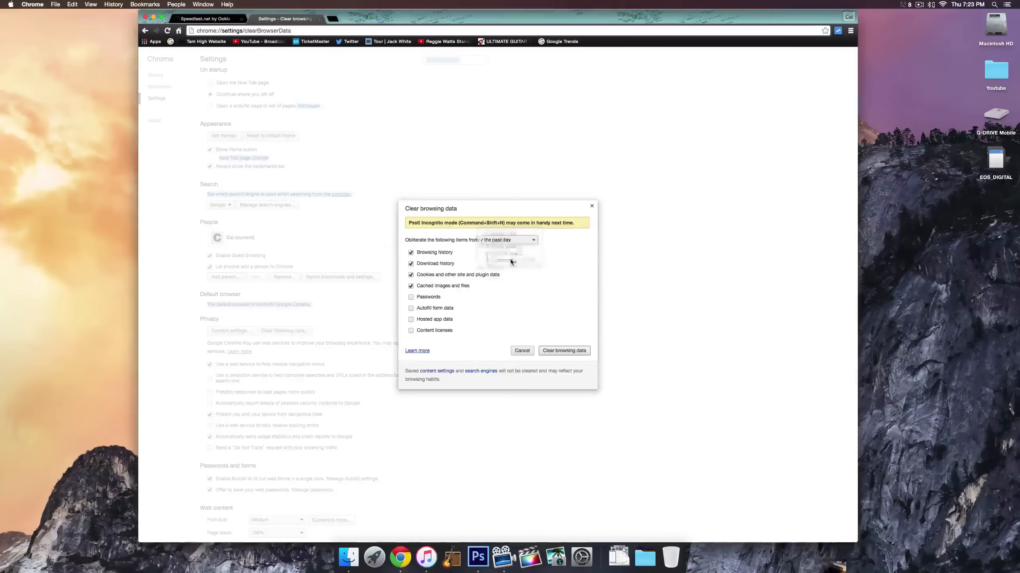
left_click(521, 351)
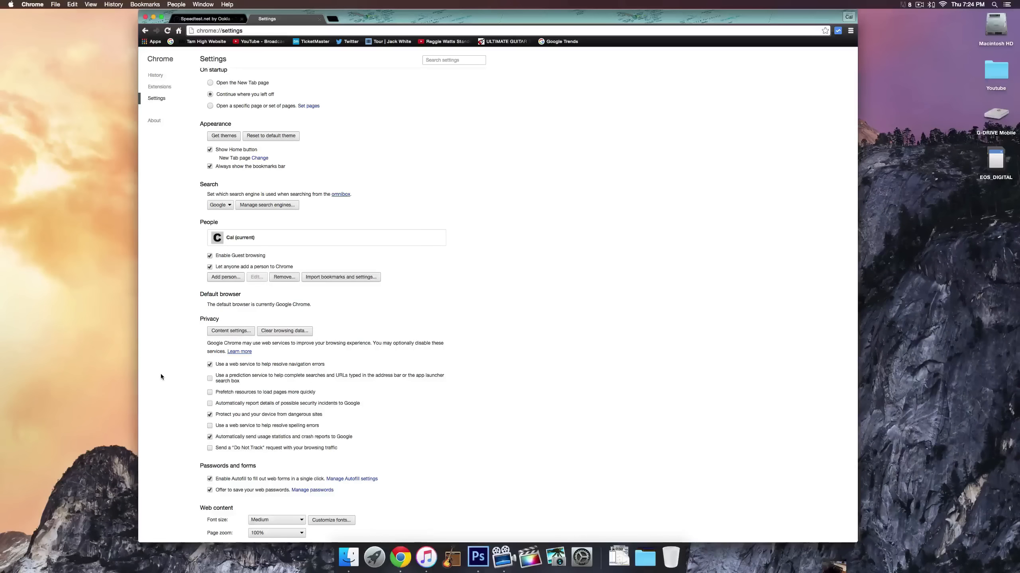
mouse_move(426, 557)
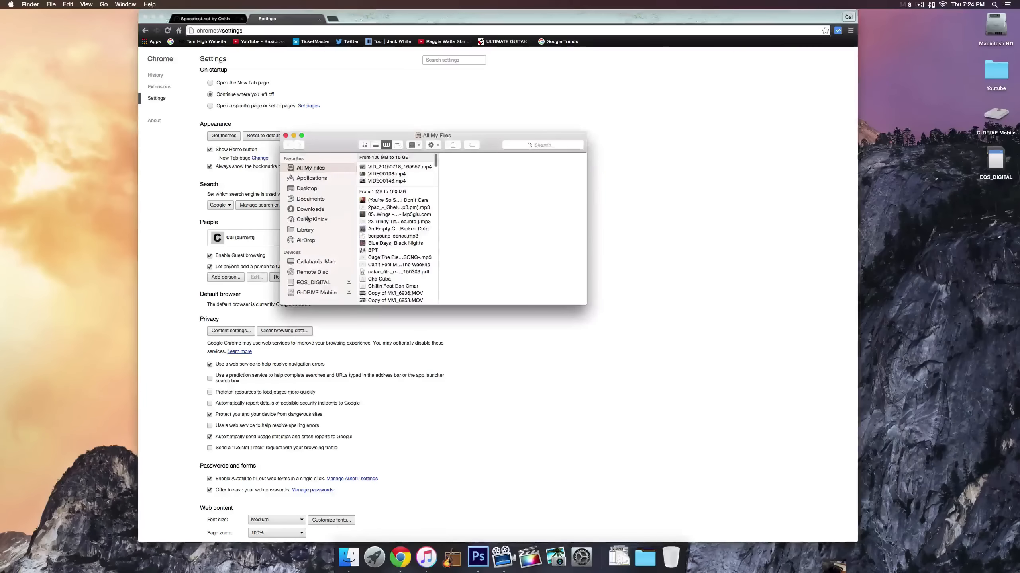
- View the empty Downloads folder in Finder, then bring up the Apple menu
left_click(310, 209)
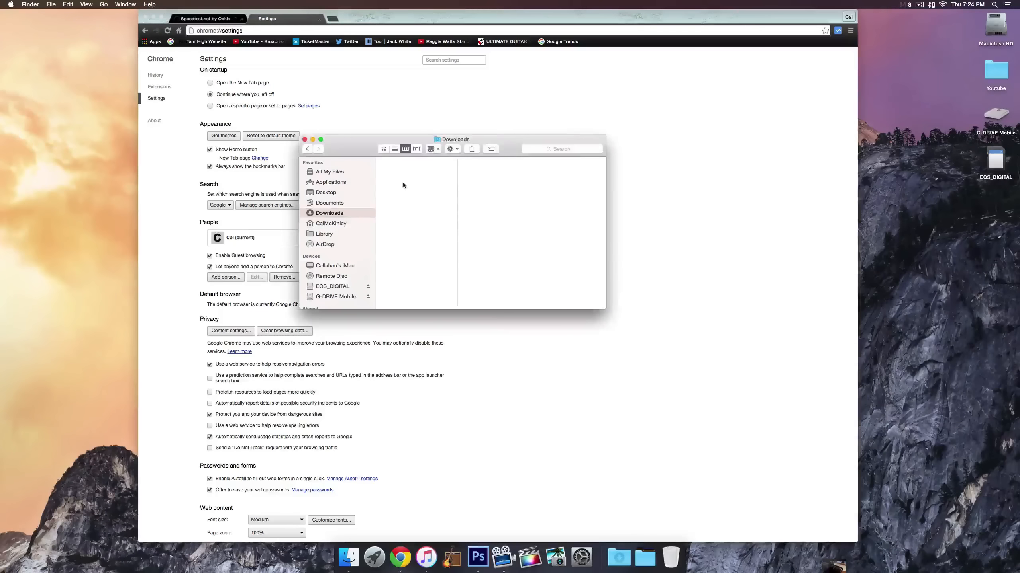
mouse_move(419, 240)
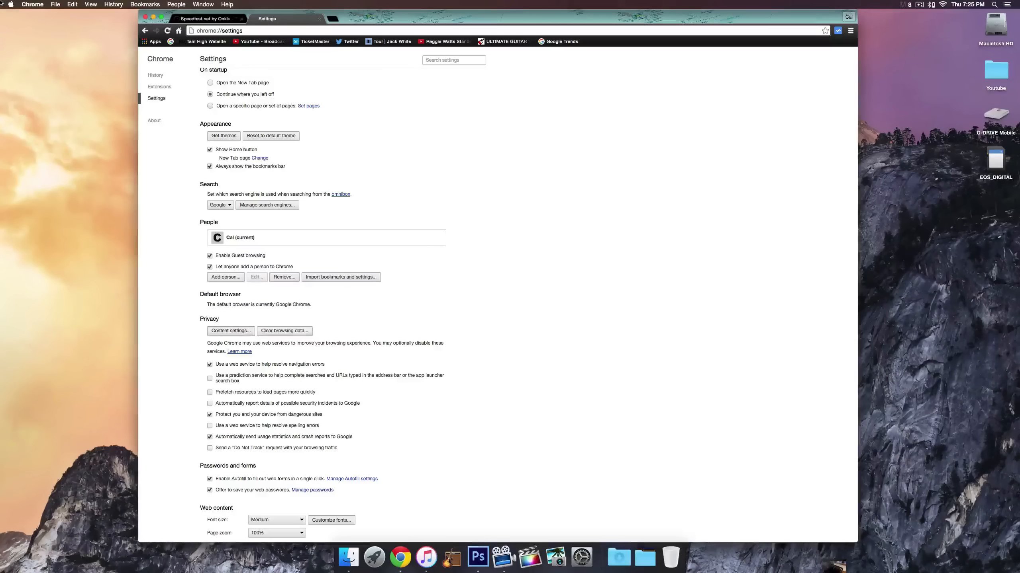
left_click(11, 4)
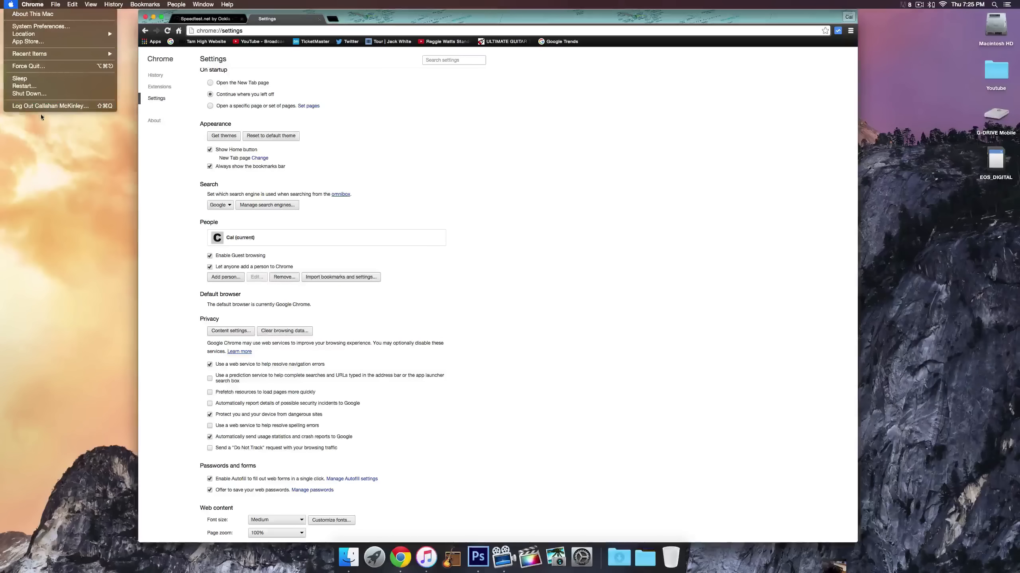
- Dismiss the Apple menu and reopen Finder from the Dock showing All My Files
left_click(146, 227)
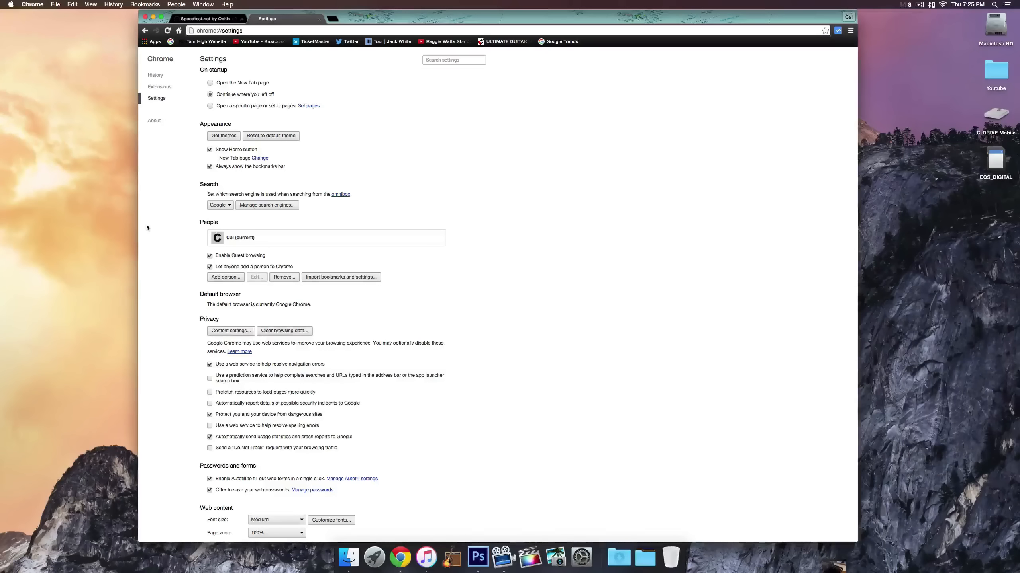
mouse_move(348, 558)
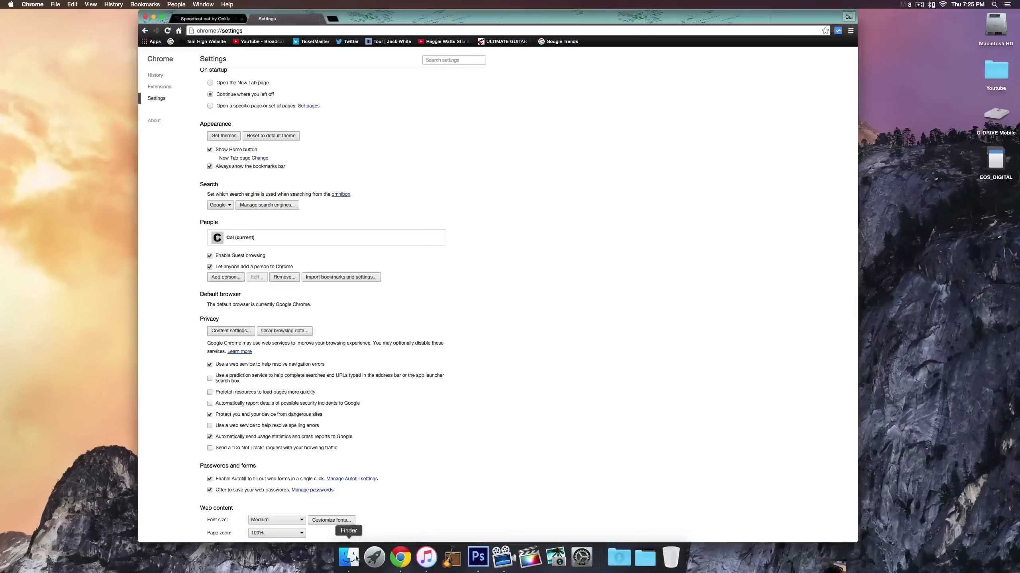
left_click(348, 557)
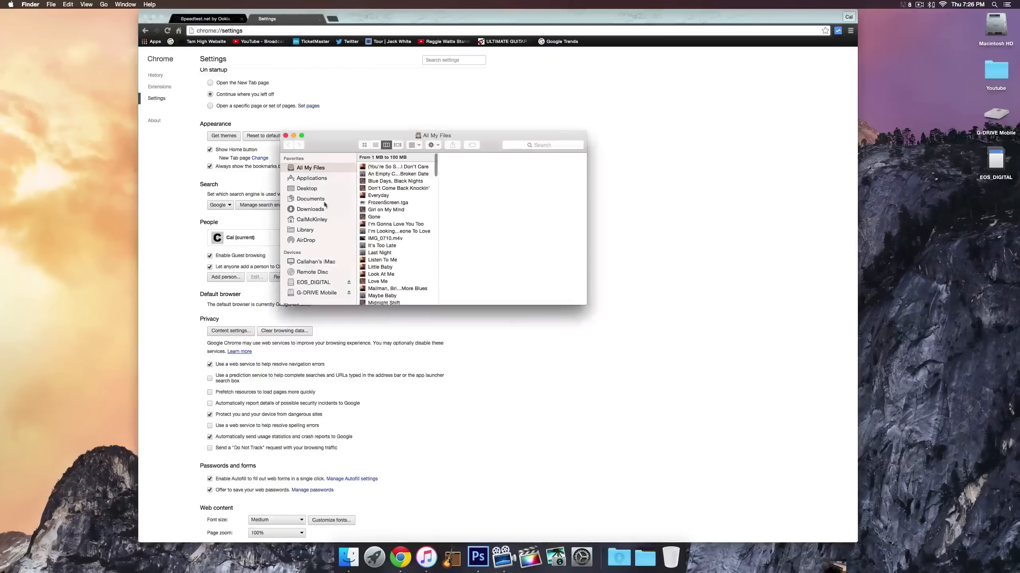
- Browse the installed apps in Finder's Applications folder
left_click(312, 178)
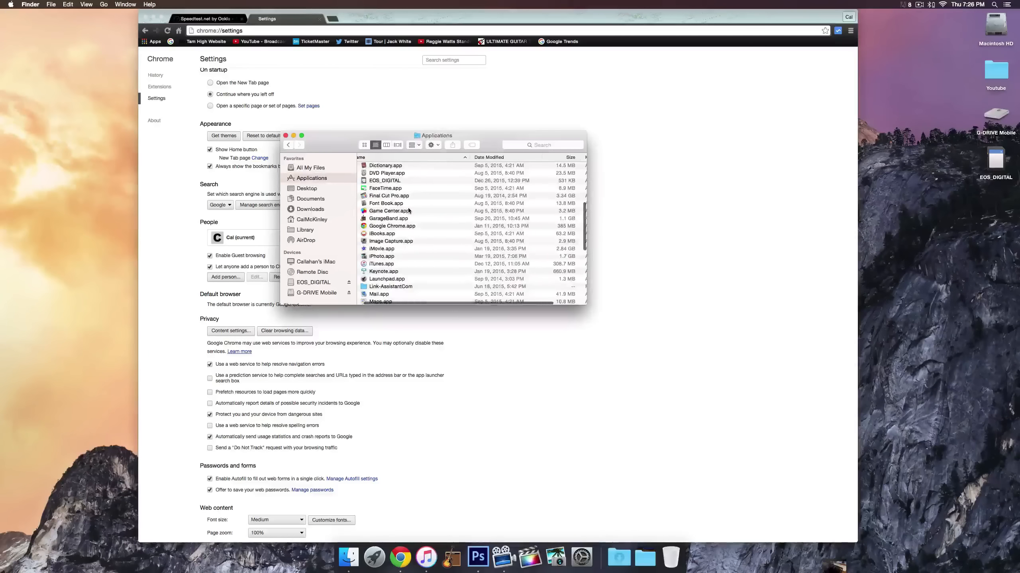
scroll("down", 3)
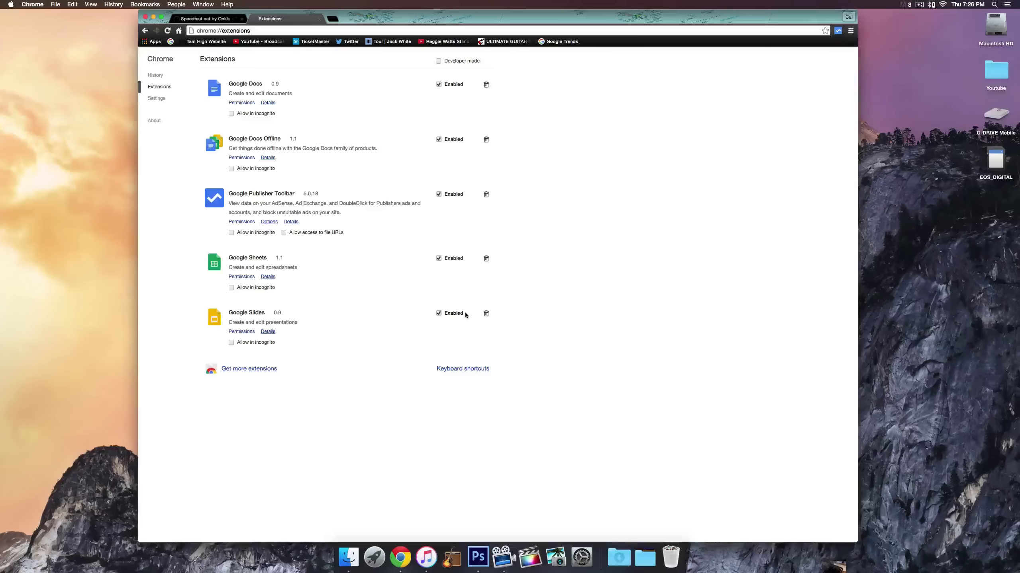
- Remove the Google Slides and Google Sheets extensions, confirming each removal
left_click(486, 315)
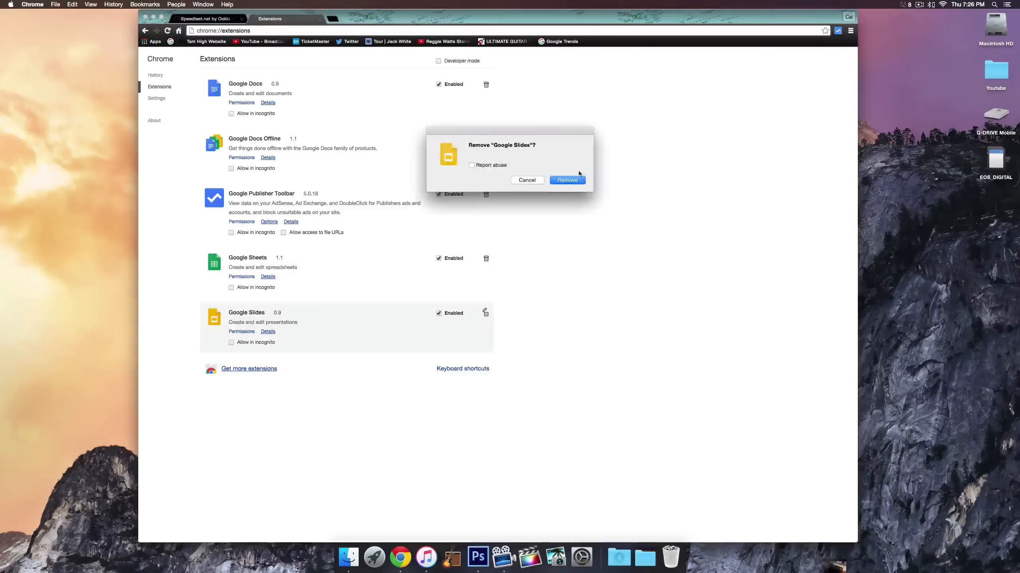
left_click(566, 180)
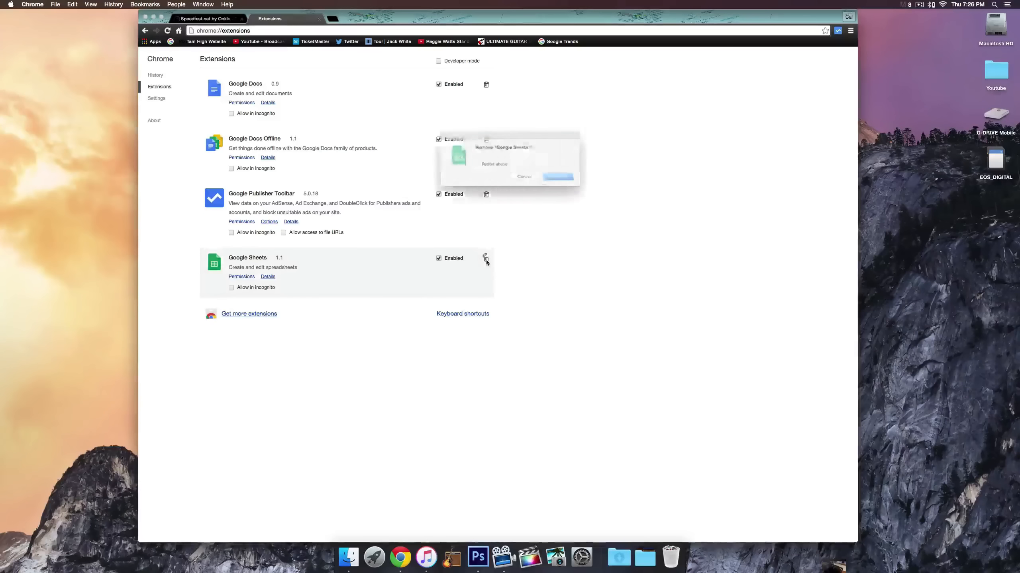
left_click(557, 177)
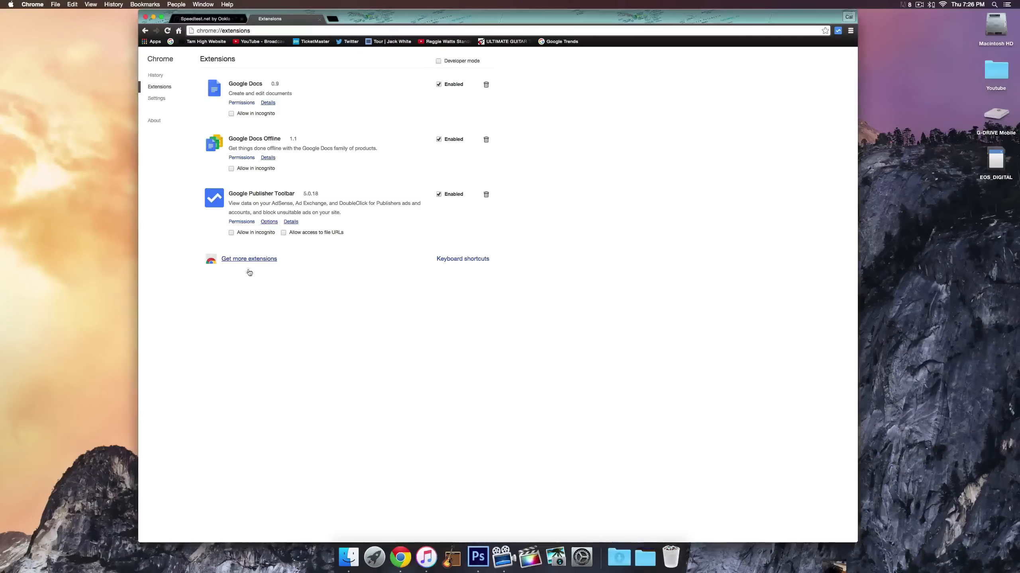